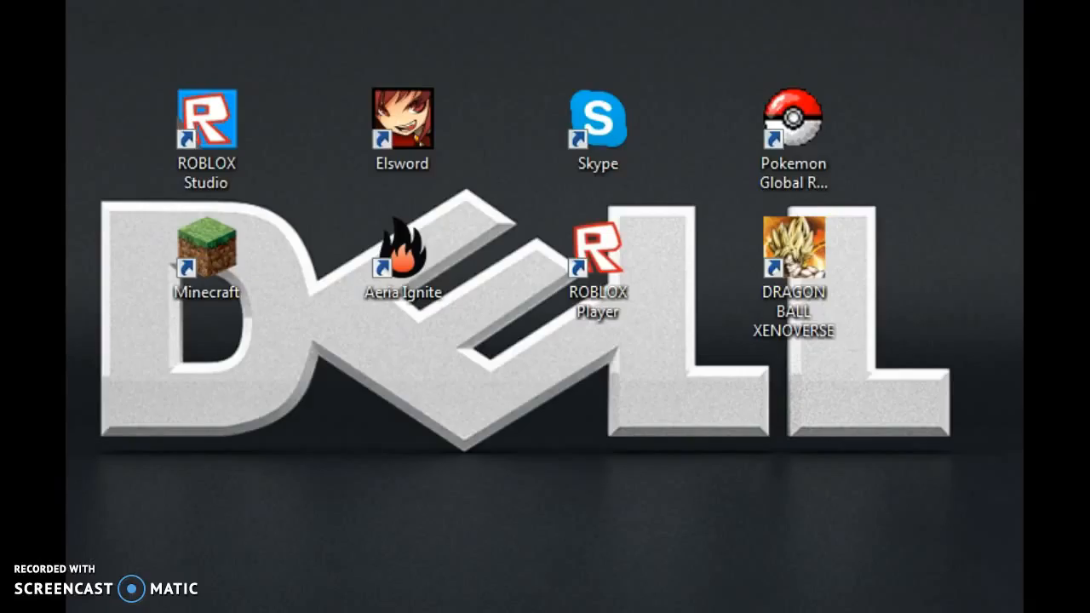
left_click(793, 247)
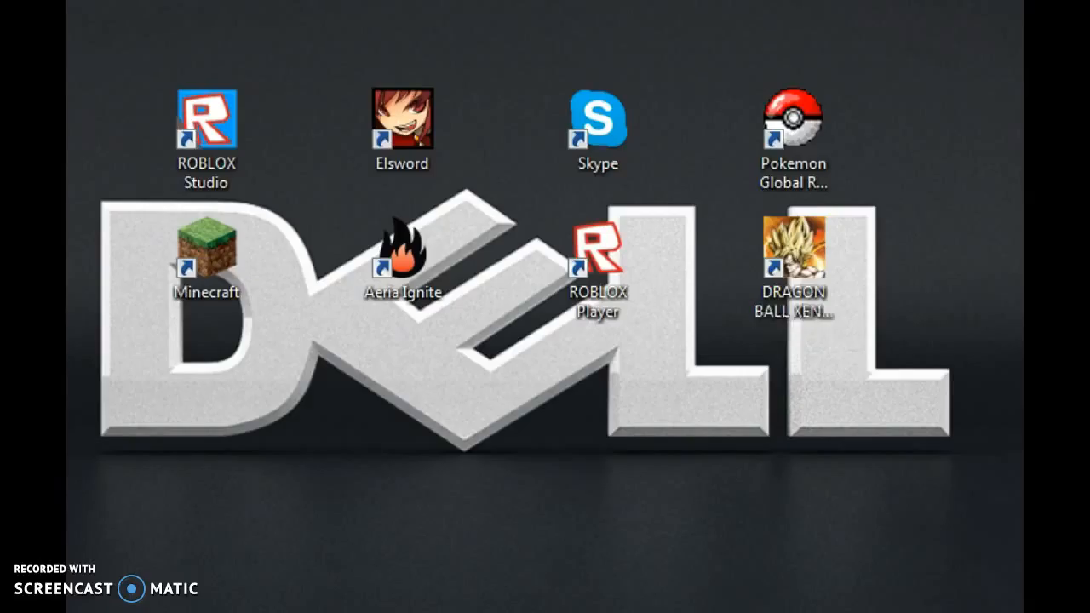